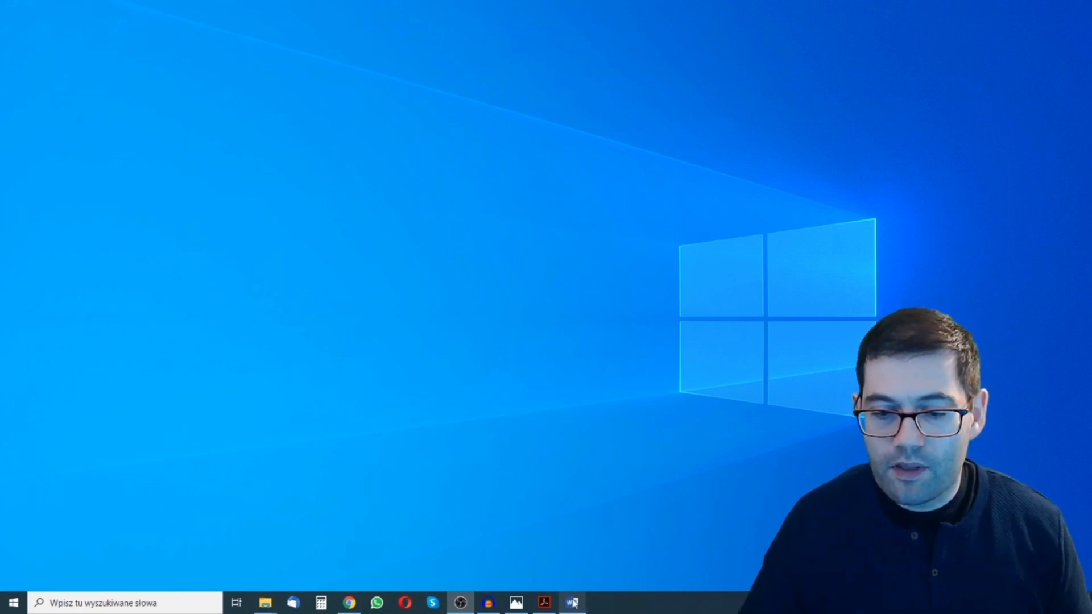
Restore the minimized blank Word document from the taskbar so it fills the screen
left_click(571, 602)
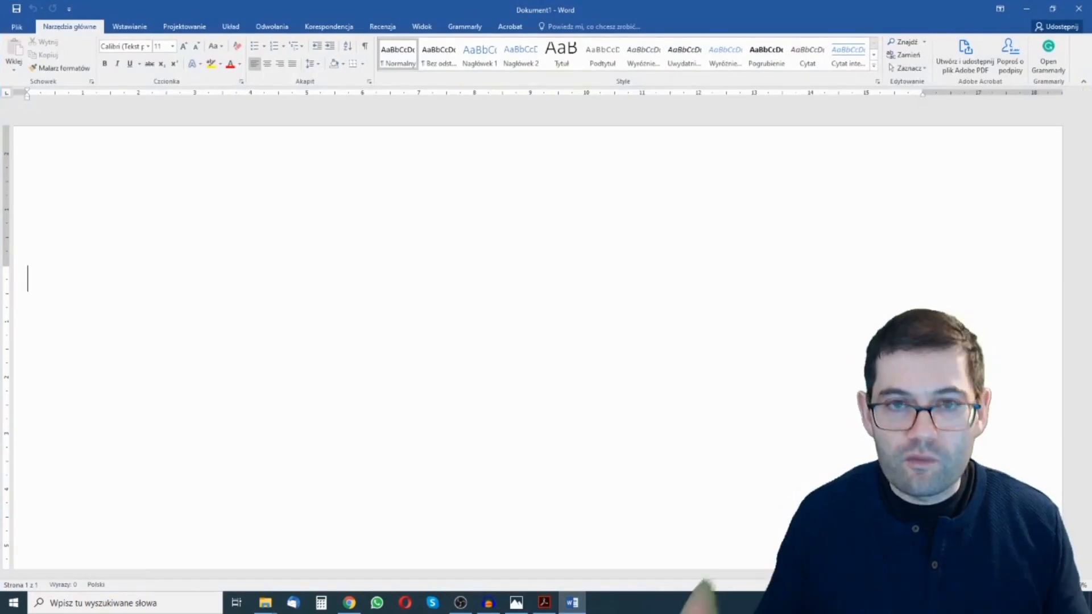